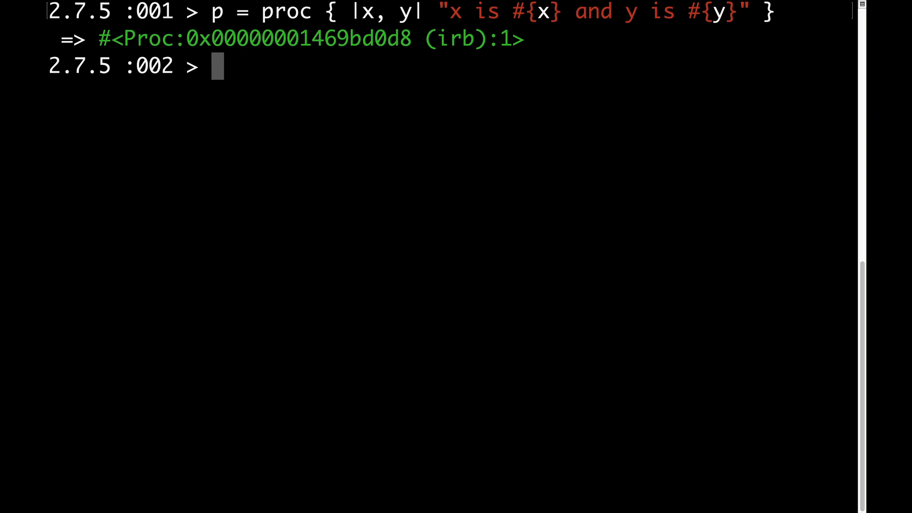
# Run p.call(1) and l.call(1) to compare how the proc and lambda handle a missing argument
pyautogui.write('p.call(1)')
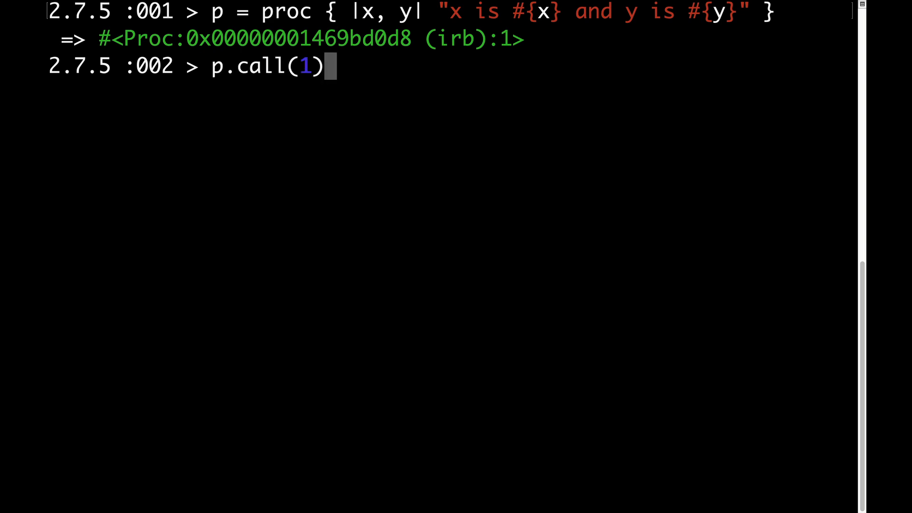
pyautogui.press('Return')
pyautogui.write('l = lambda { |x, y| "x is #{x} and y is #{y}" ')
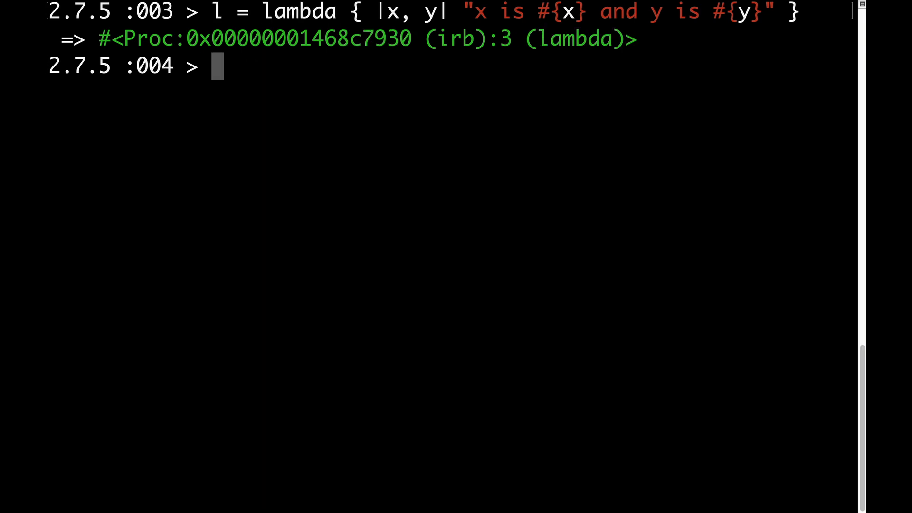
pyautogui.write('l.call(1)')
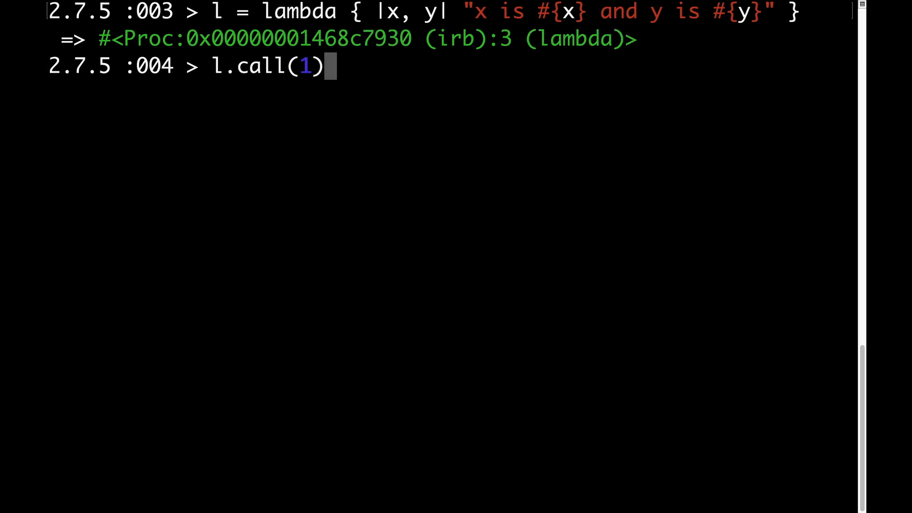
pyautogui.press('Return')
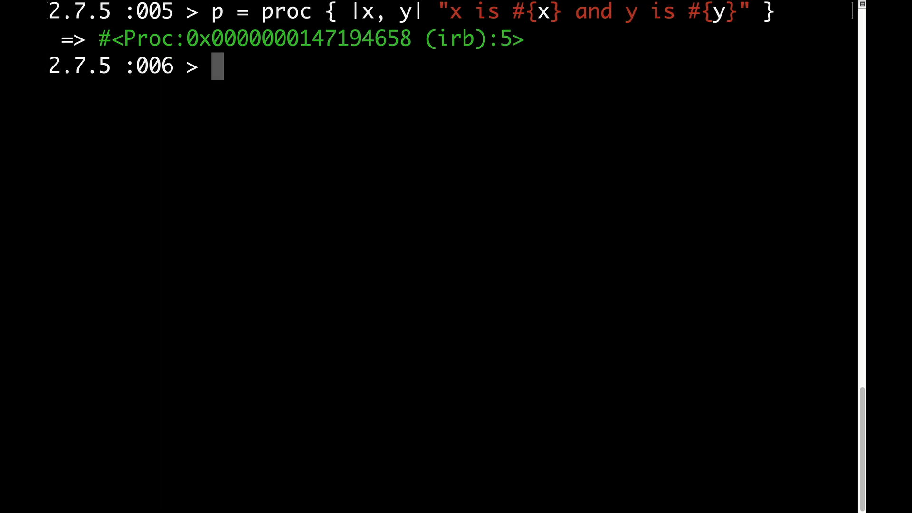
# Run p.call([1, 2]) to get "x is 1 and y is 2", then redefine the lambda l with |x, y|
pyautogui.write('p.call([1, 2])')
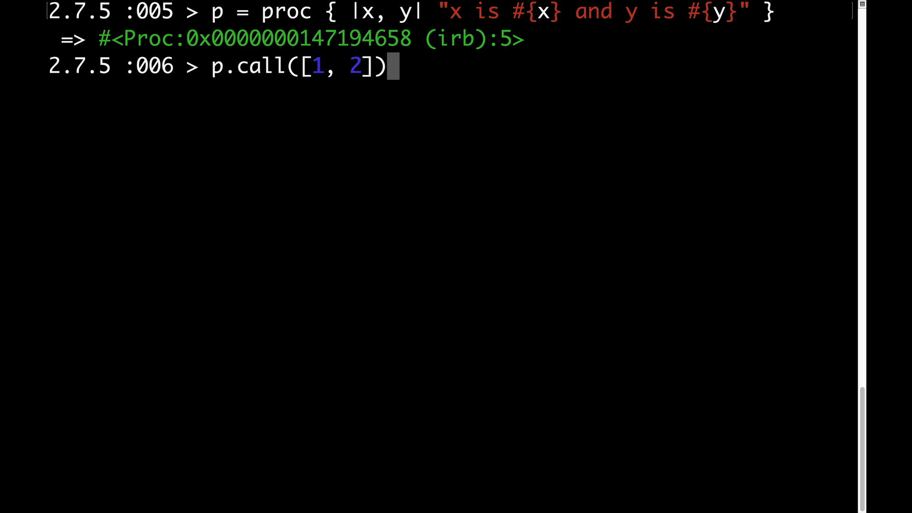
pyautogui.press('Return')
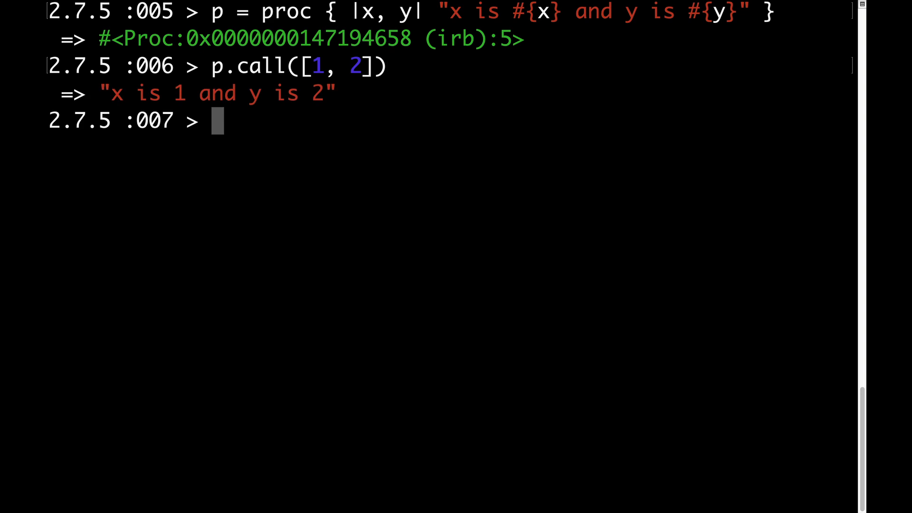
pyautogui.write('l = lambda { |x, y| "x is #{x} and y is #{y}" }')
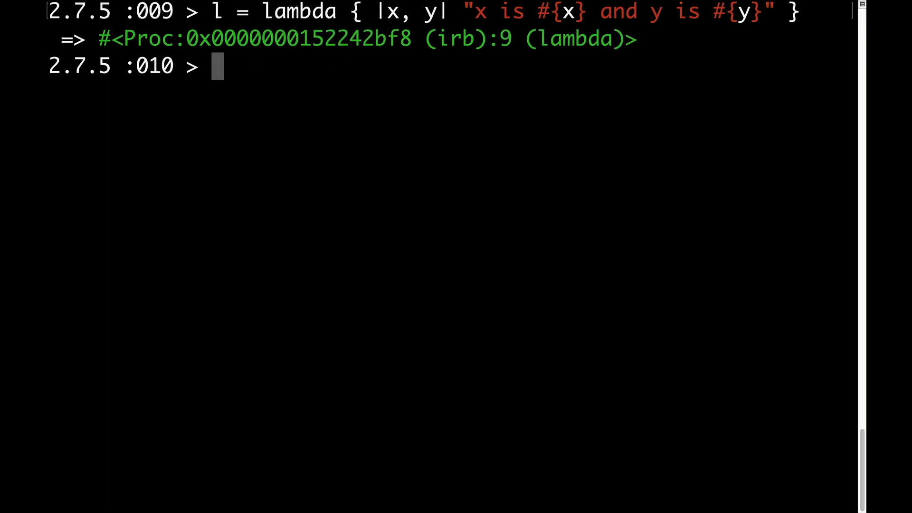